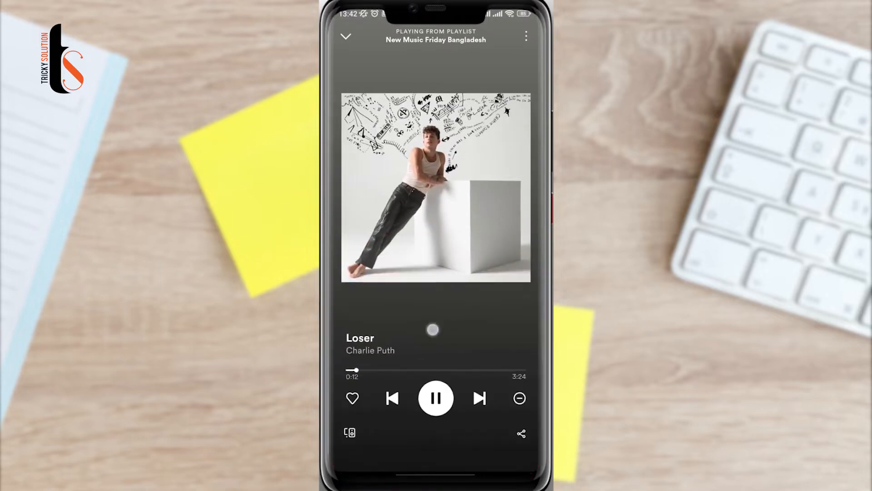
# - Skip past Charlie Puth's "Loser" to the Shawn Mendes track, dismissing the edit-playlist prompt with 'Not now'
pyautogui.click(479, 398)
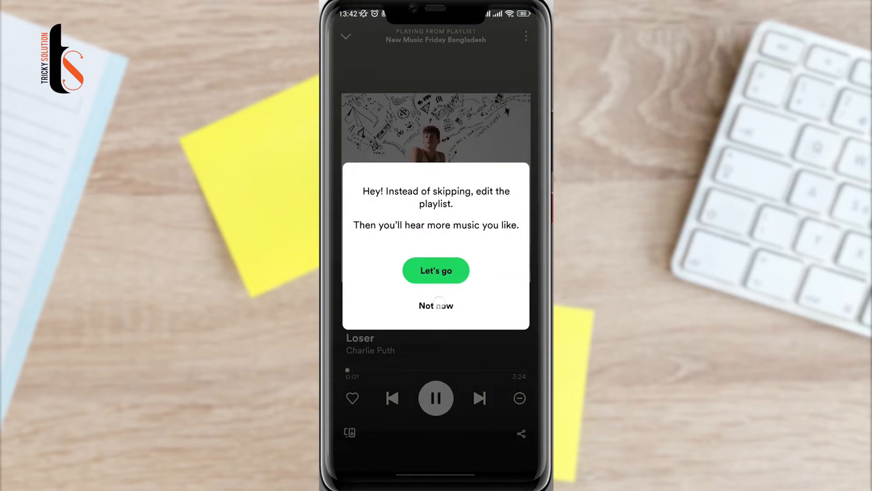
pyautogui.click(436, 305)
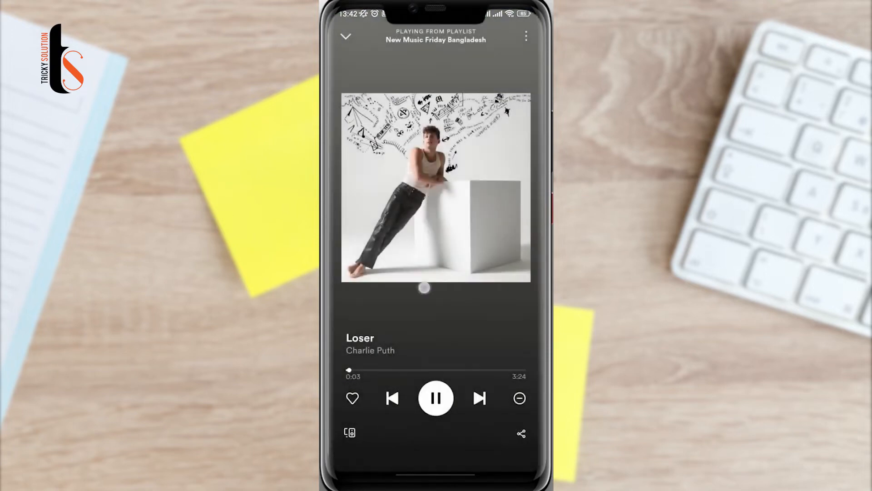
pyautogui.click(479, 398)
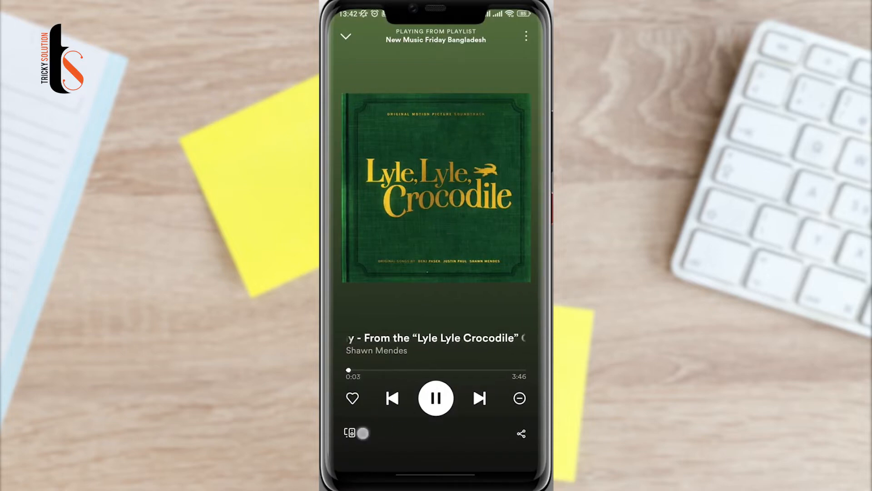
pyautogui.click(479, 398)
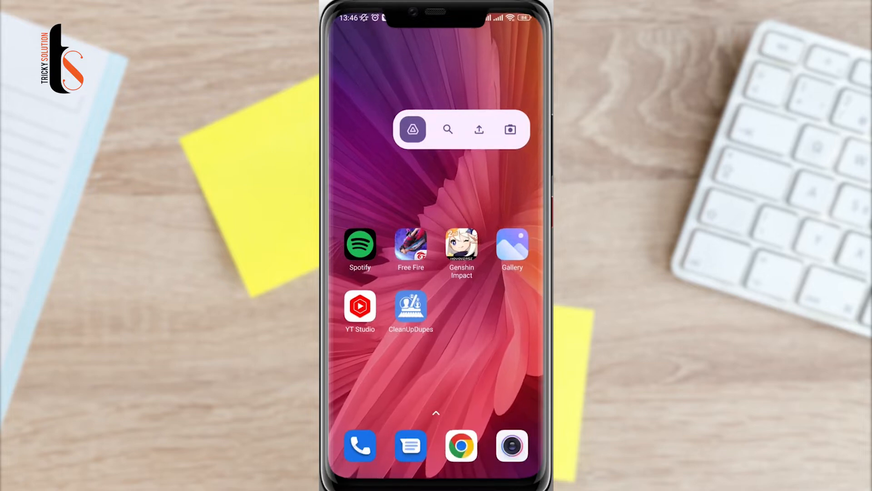
# - Search 'internet speed test' in Chrome and open the Fast.com result to check the connection
pyautogui.click(460, 445)
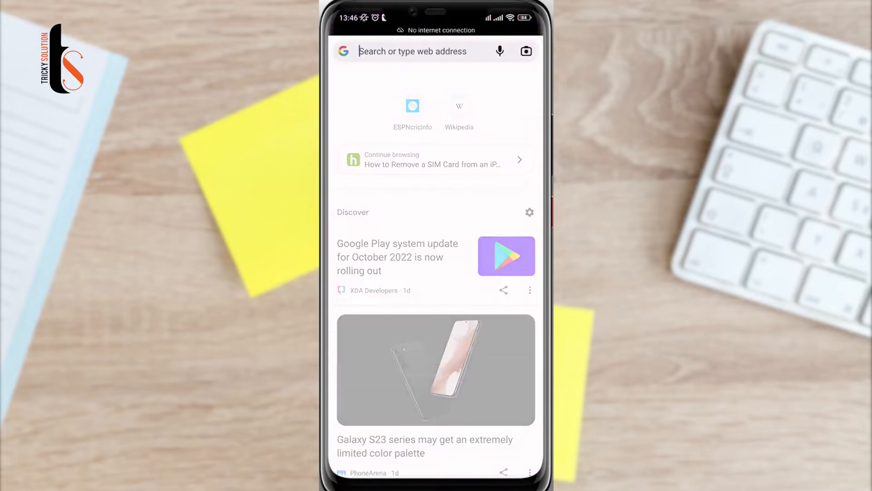
pyautogui.write('internet speed test')
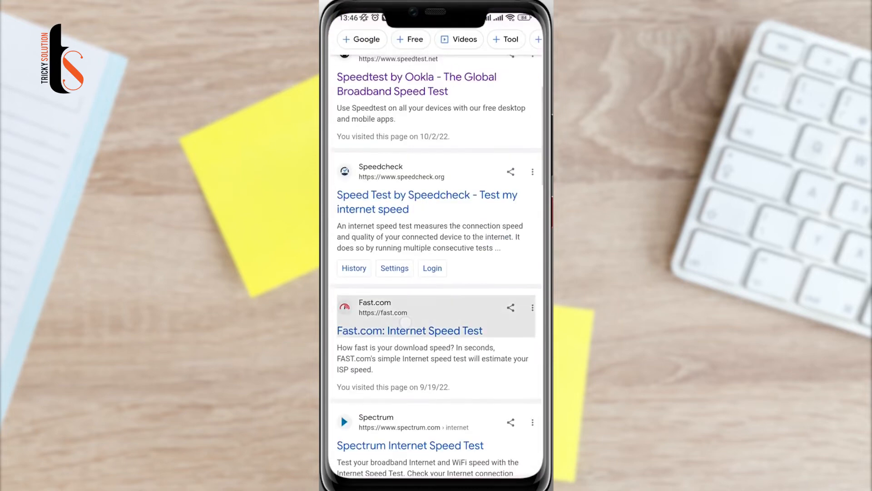
pyautogui.click(409, 331)
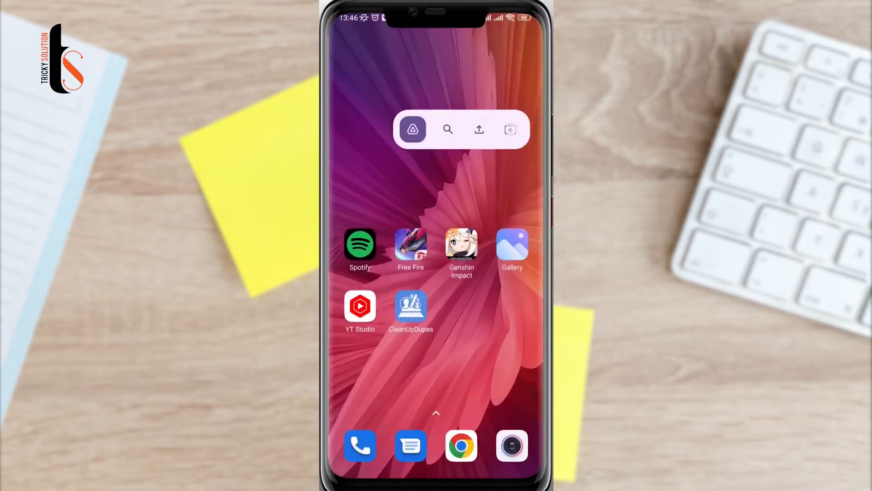
# - From quick settings, switch aeroplane mode off and turn Wi-Fi, SIM mobile data and Bluetooth back on
pyautogui.moveTo(436, 22); pyautogui.dragTo(436, 223)
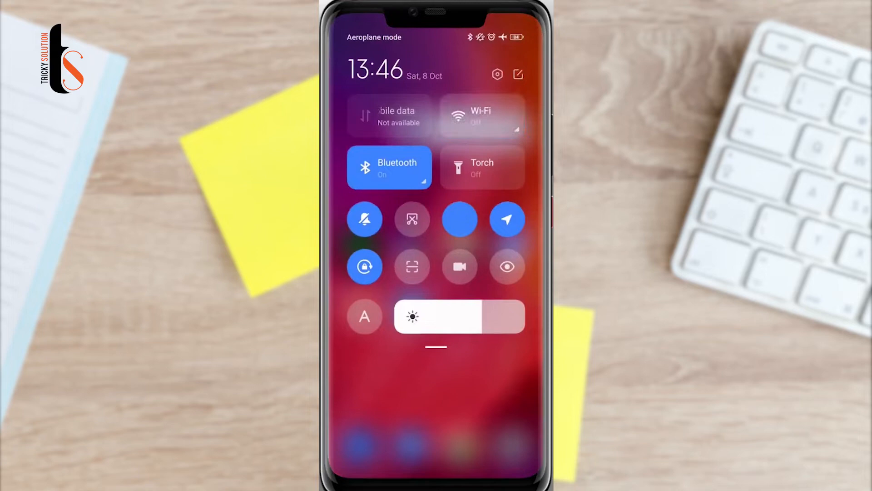
pyautogui.click(460, 219)
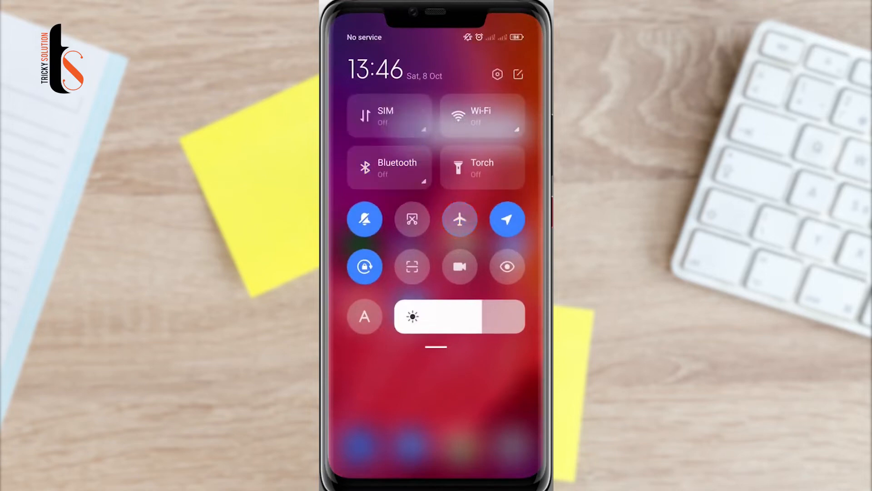
pyautogui.click(481, 115)
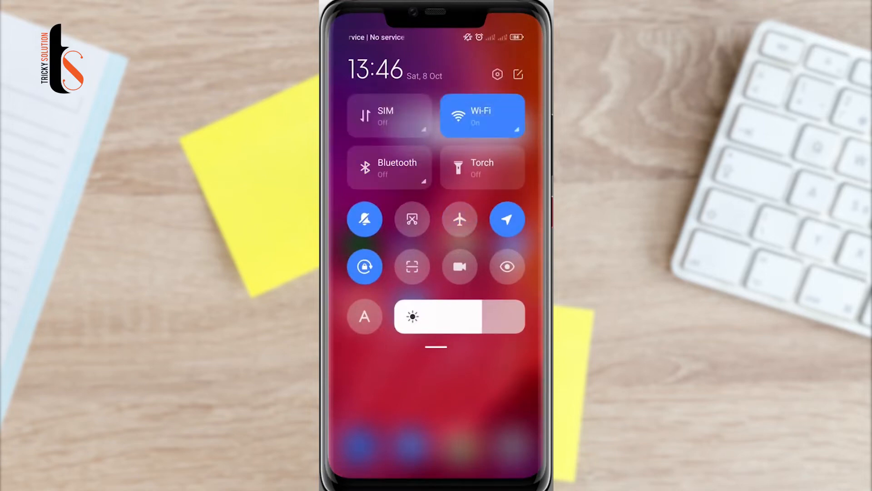
pyautogui.click(388, 116)
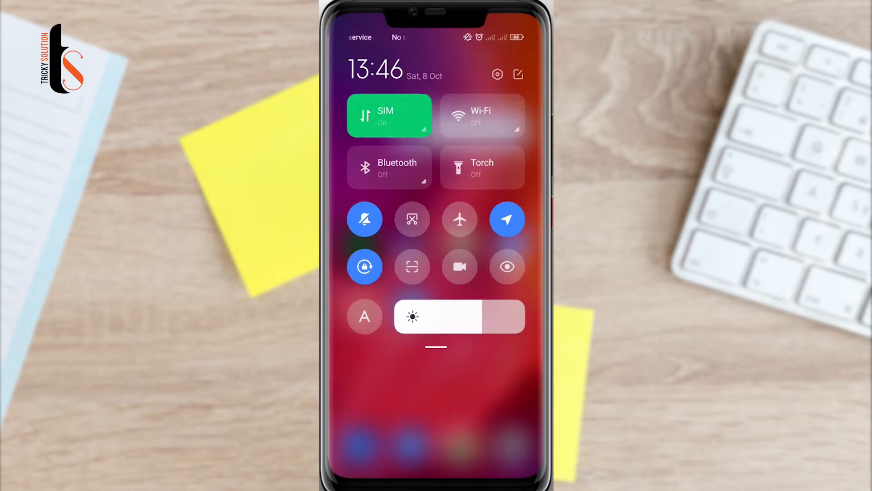
pyautogui.click(389, 167)
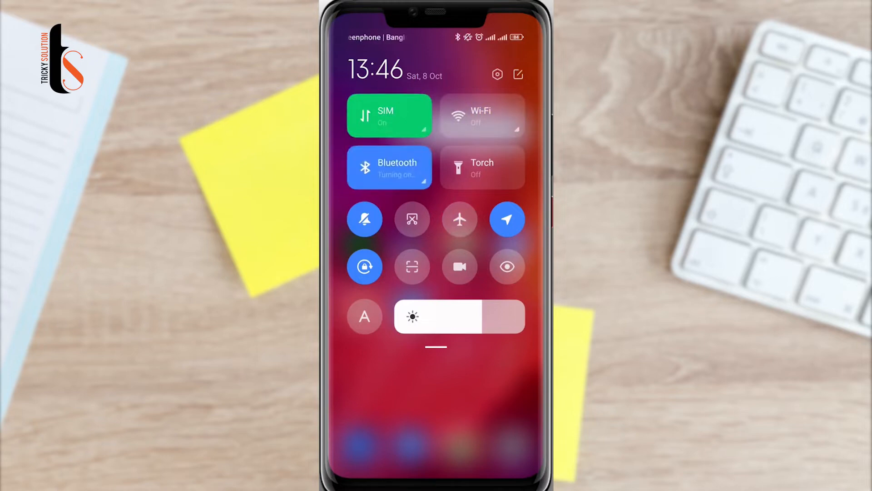
pyautogui.click(482, 115)
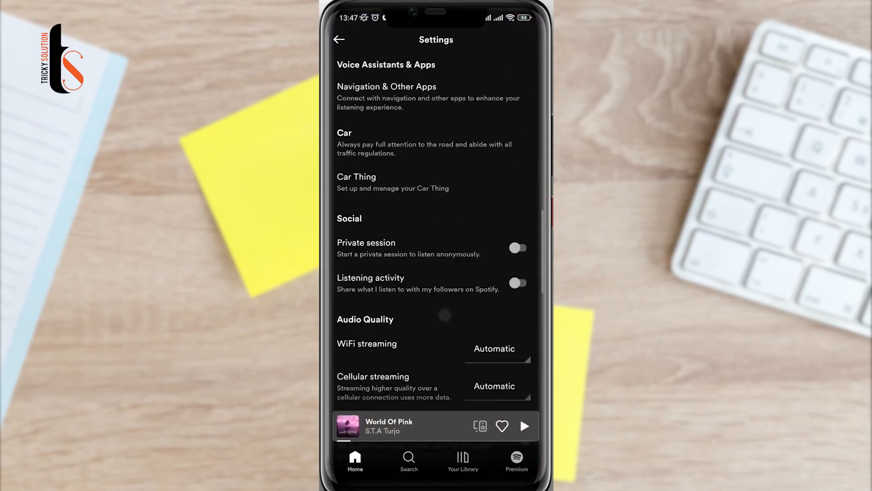
# - Clear Spotify's 30 MB cache from its Storage settings and return to the home screen
pyautogui.scroll(-3)
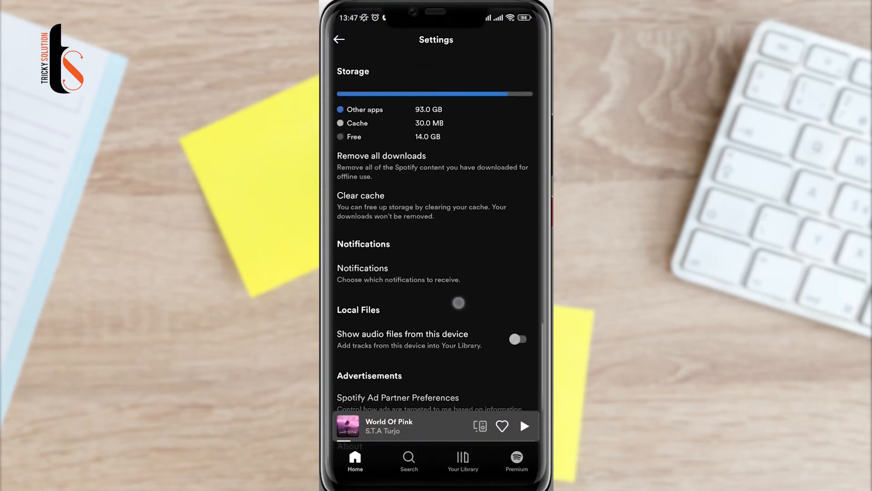
pyautogui.click(361, 195)
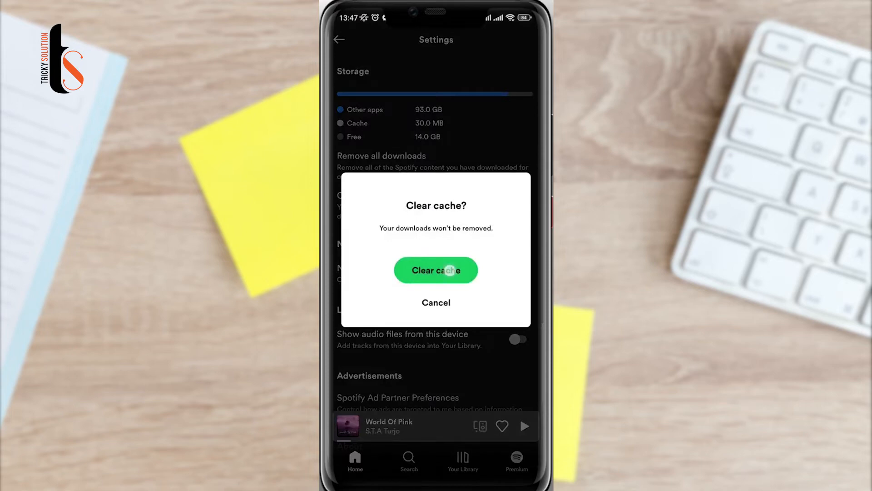
pyautogui.click(436, 270)
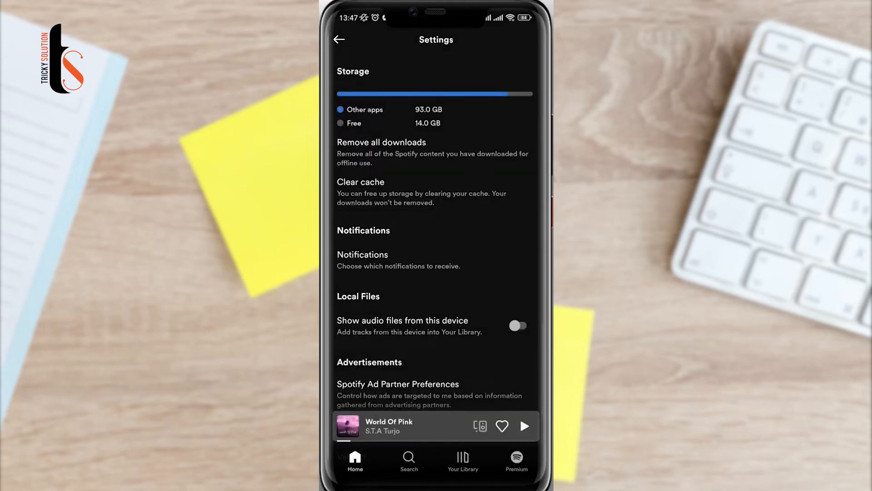
pyautogui.press('home')
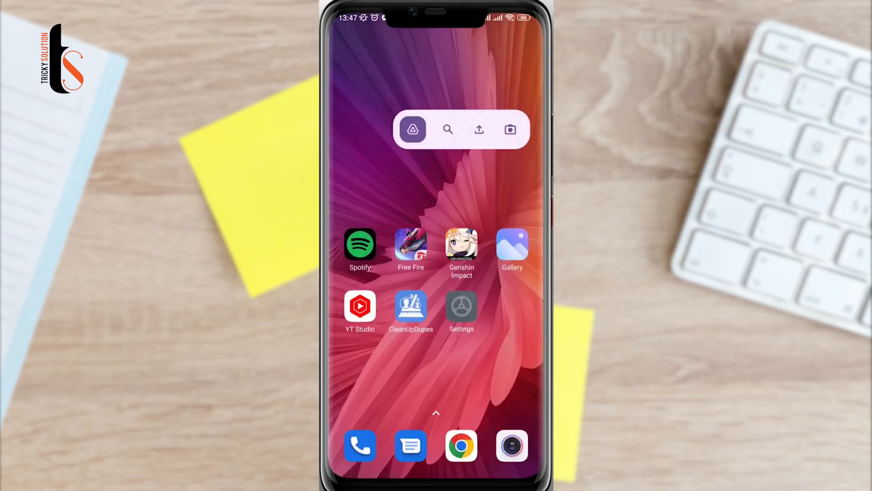
# - Find Spotify in MIUI Settings' Manage apps list
pyautogui.click(461, 312)
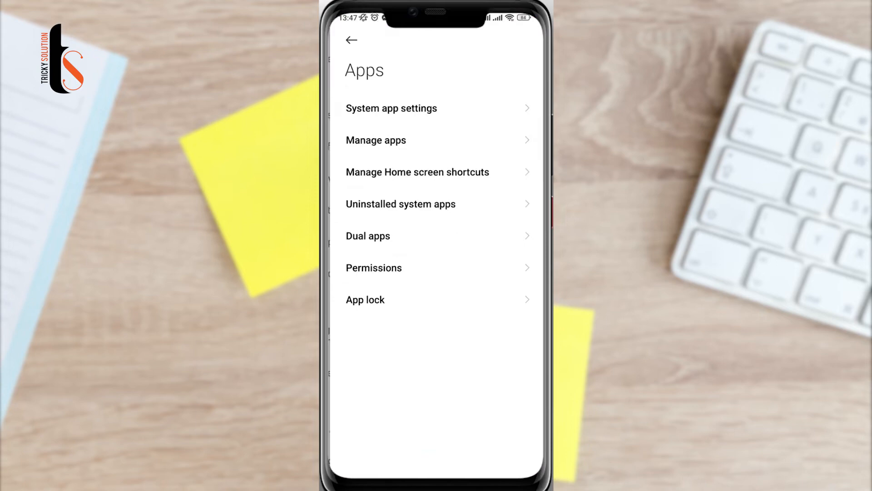
pyautogui.click(375, 140)
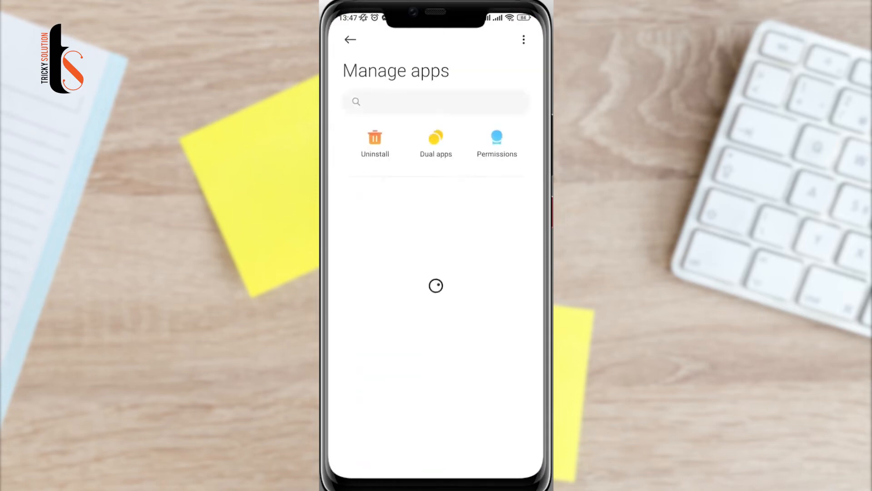
pyautogui.write('Spotify')
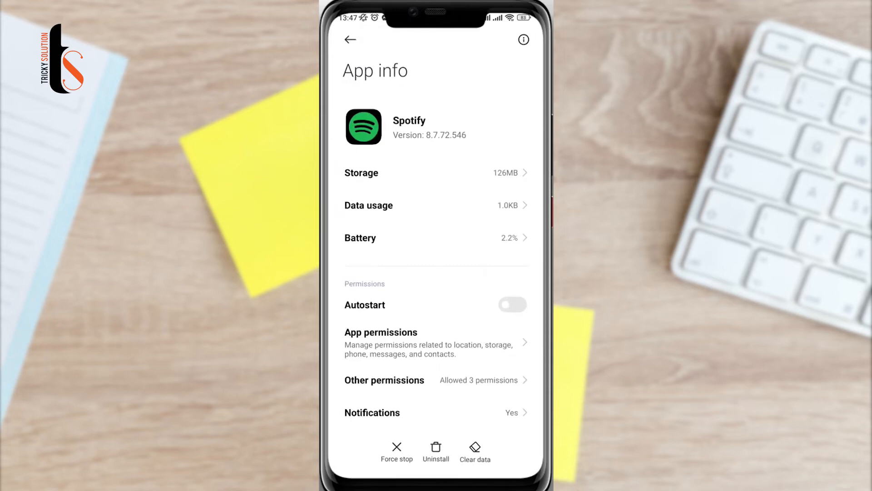
# - Enable Autostart for Spotify, confirm with OK, and bring up its app permissions
pyautogui.click(511, 304)
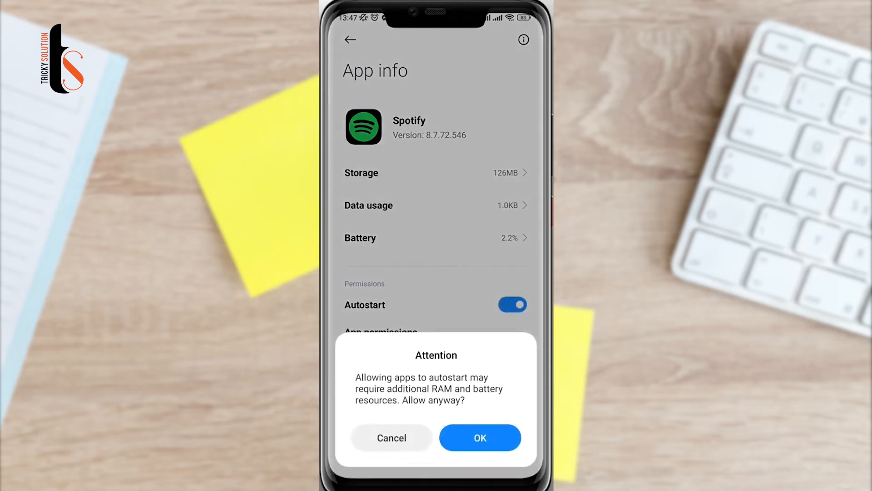
pyautogui.click(479, 437)
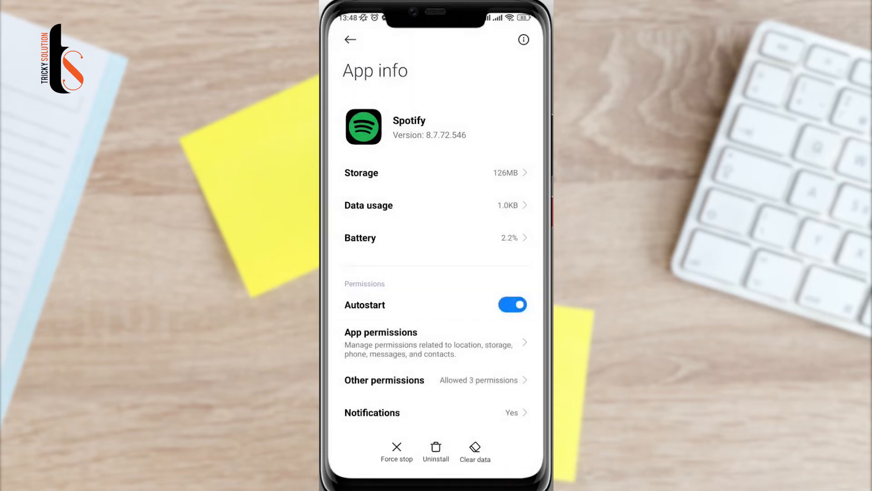
pyautogui.click(381, 333)
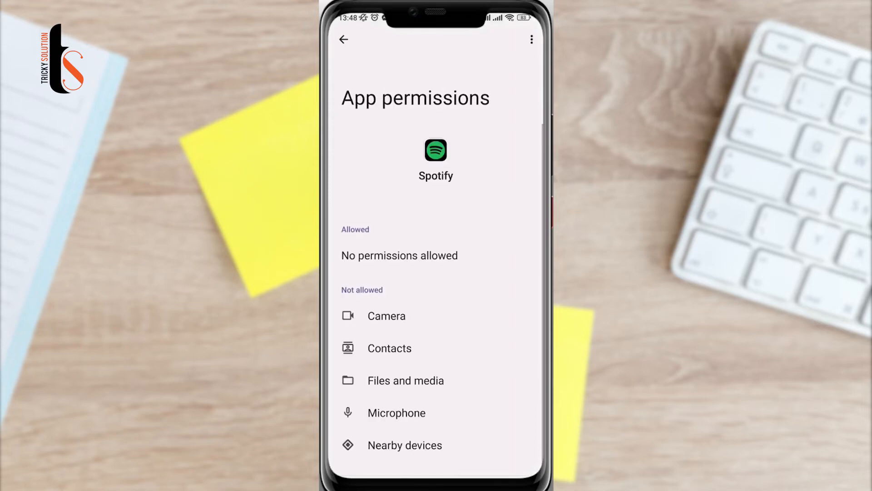
# - Return to Spotify's app info page and select the option at the bottom
pyautogui.click(405, 445)
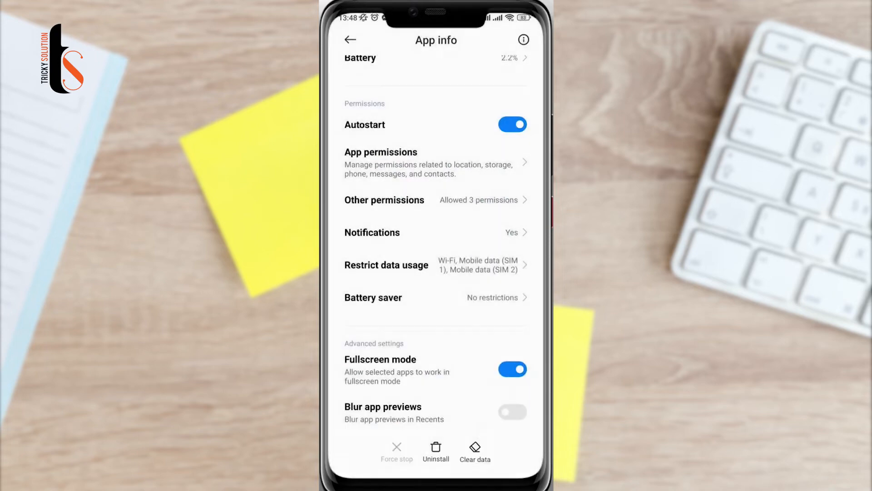
pyautogui.click(474, 450)
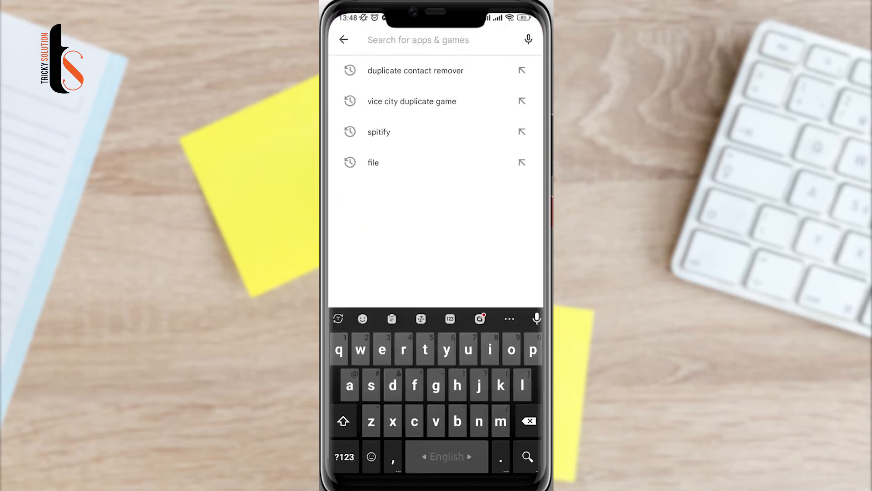
# - Search Spotify in Play Store and relaunch it from the 'Spotify: Music and Podcasts' listing
pyautogui.write('s')
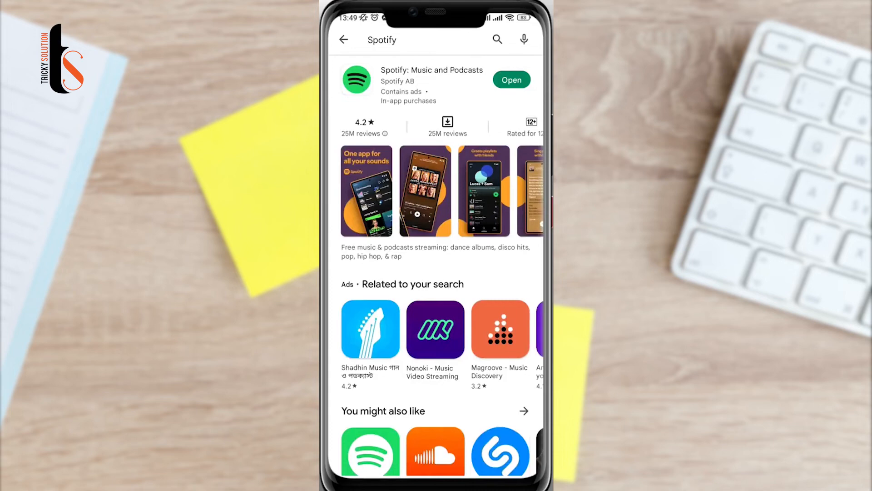
pyautogui.click(431, 80)
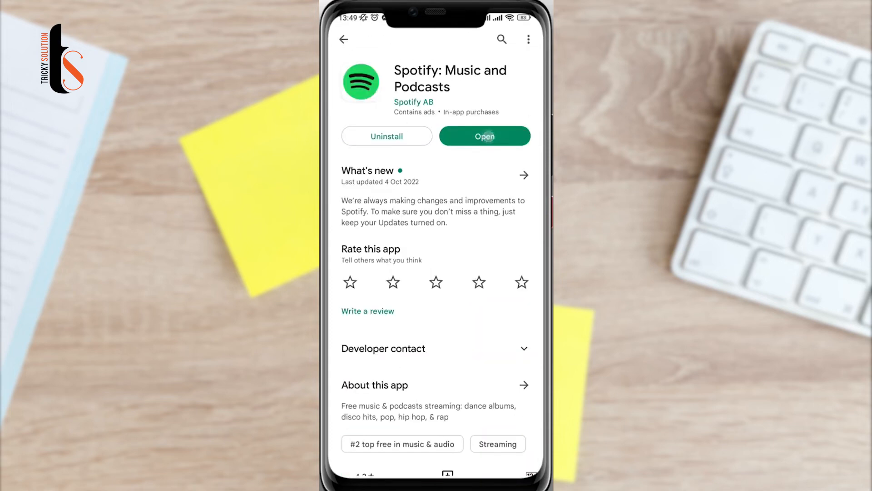
pyautogui.click(484, 136)
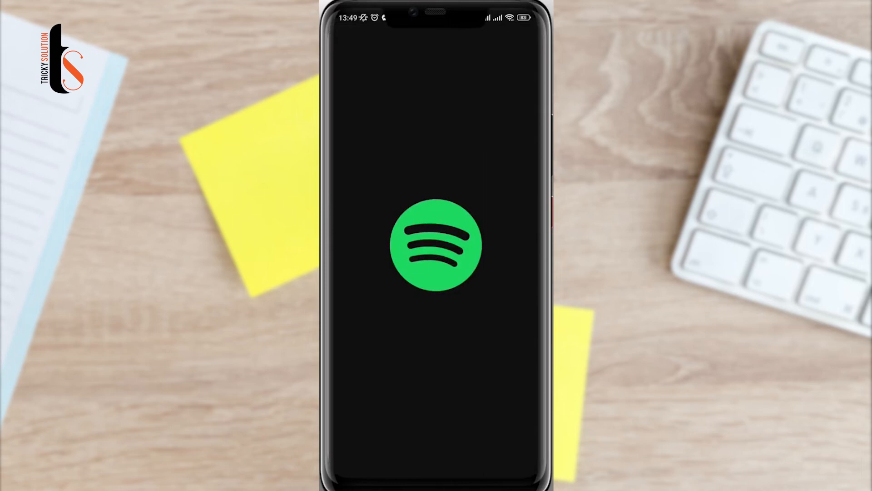